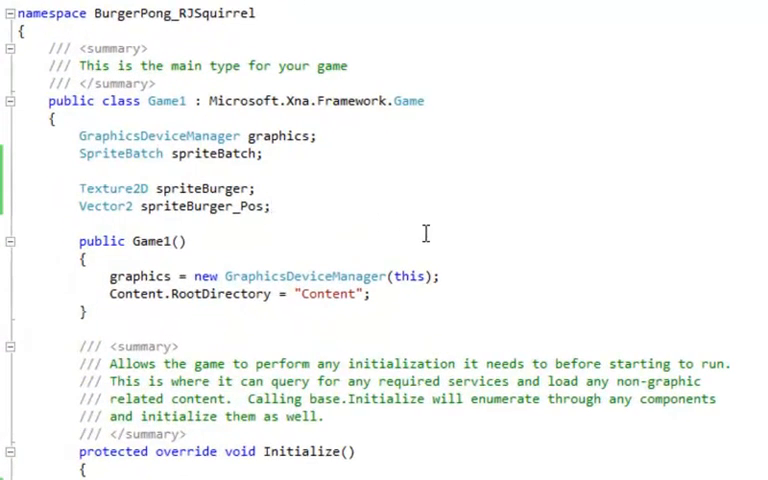
Declare the field Vector2 spriteBurger_Dims; below the burger position field.
type("V")
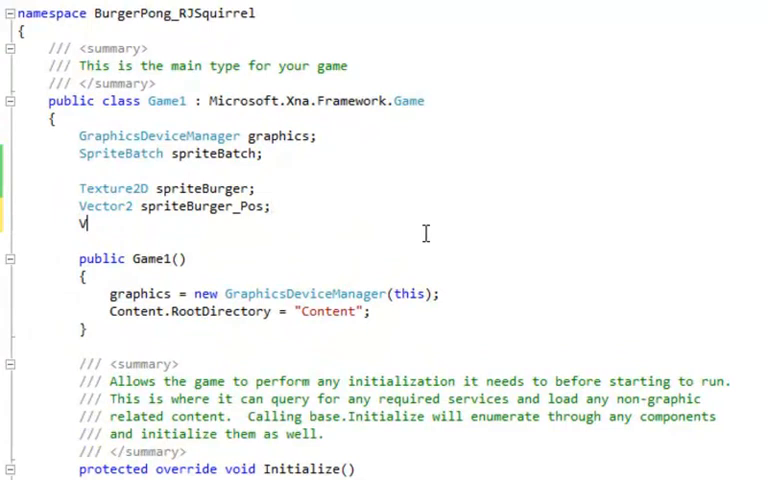
type("ector2")
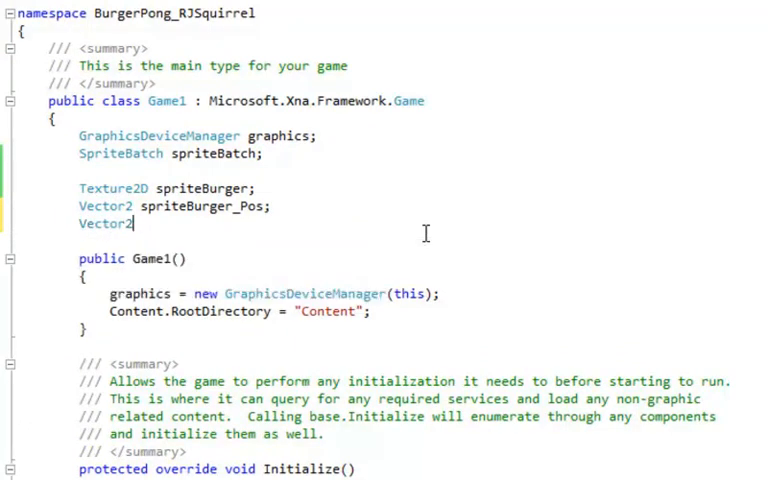
type("sprite")
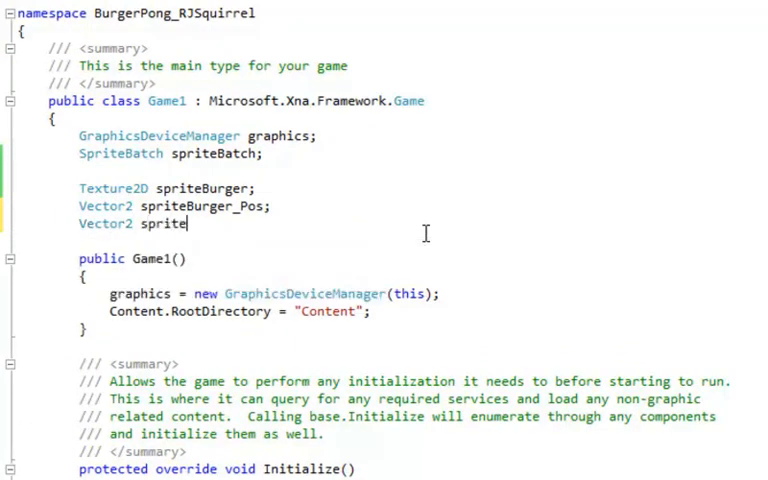
type("Burger_Dim")
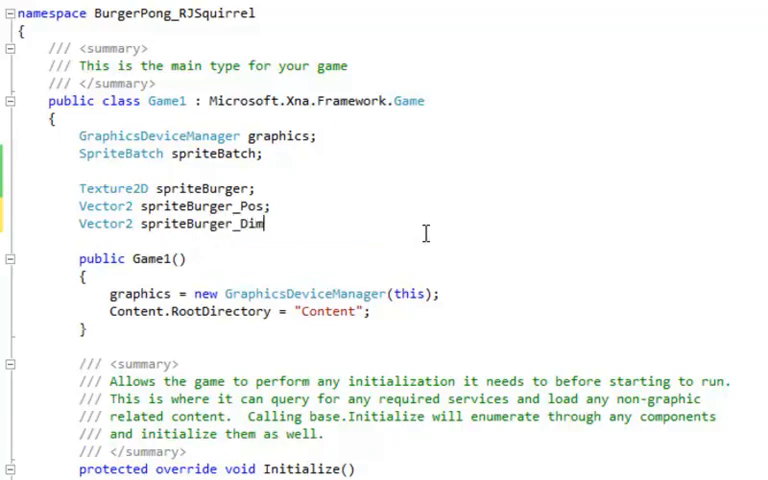
type("s;")
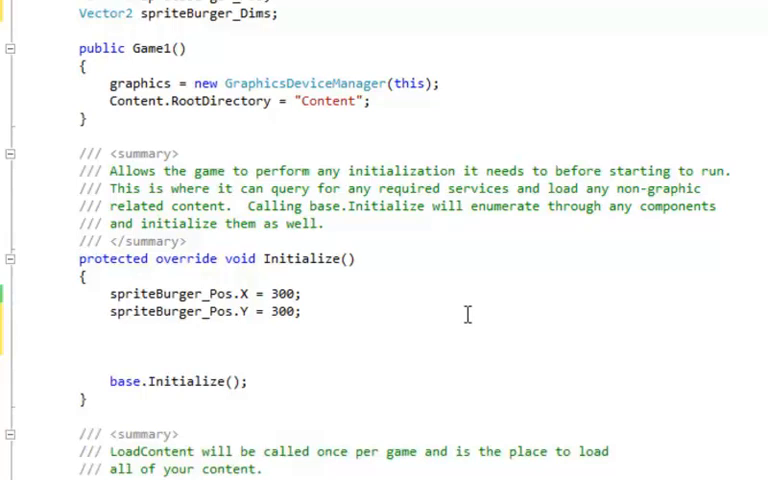
In Initialize, assign spriteBurger_Dims.X = 150 and spriteBurger_Dims.Y = 100 before base.Initialize().
type("spriteBurger_Dims.X = 1")
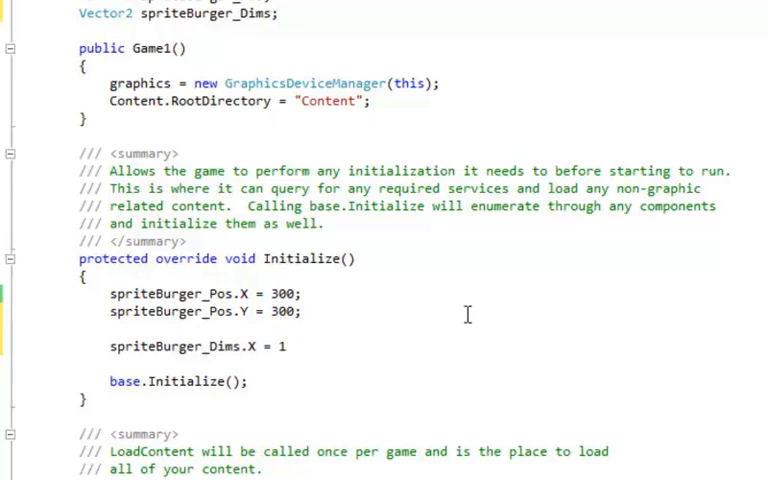
type("50;")
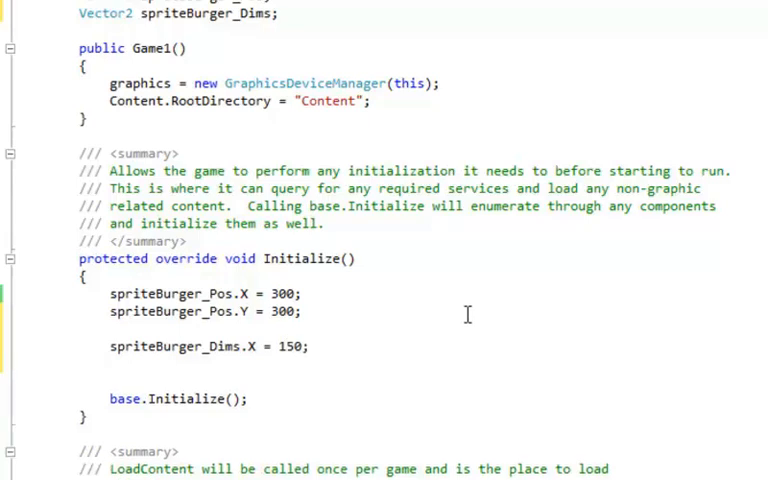
type("spriteBurger_Dims.")
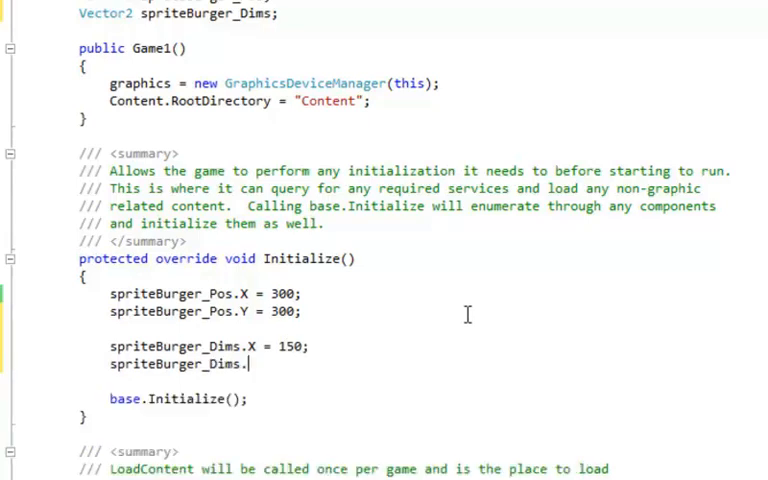
type(".Y =")
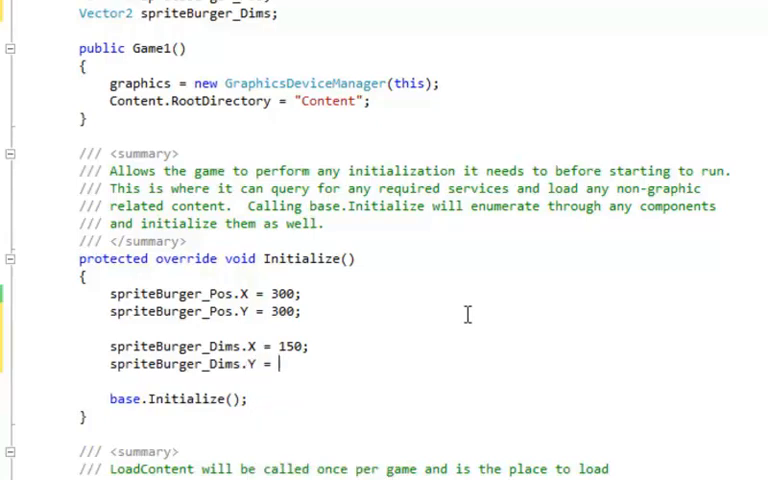
type("100;")
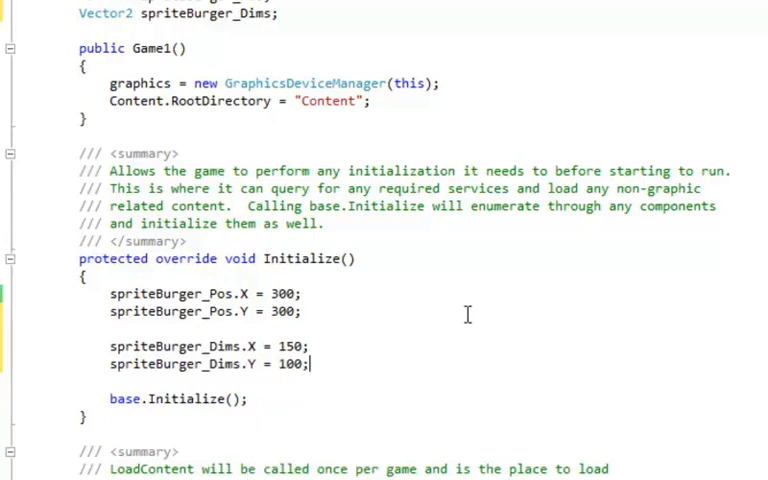
scroll("up", 3)
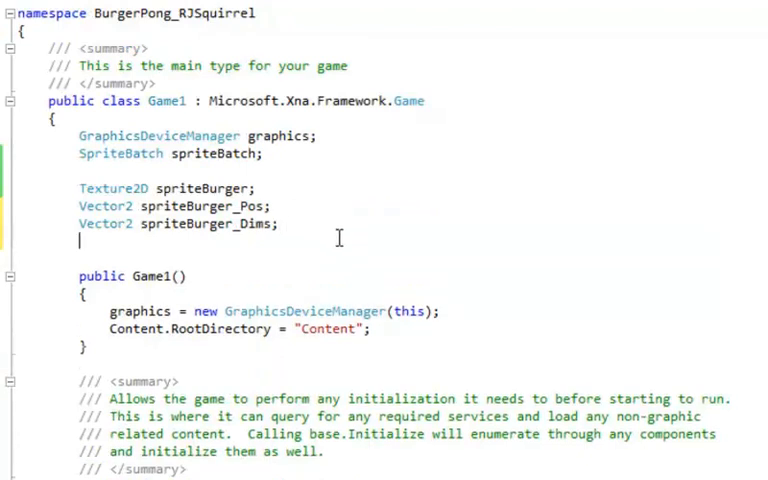
Declare the field Vector2 spriteBurger_Speed; beneath spriteBurger_Dims.
type("Vector2")
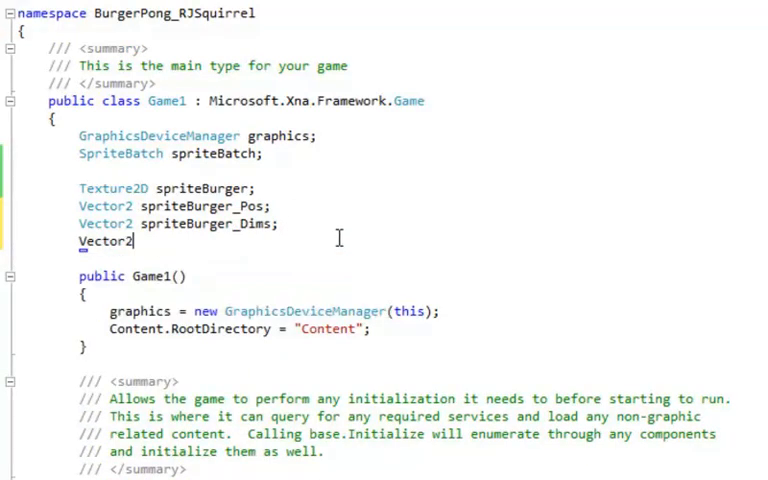
type("sprit")
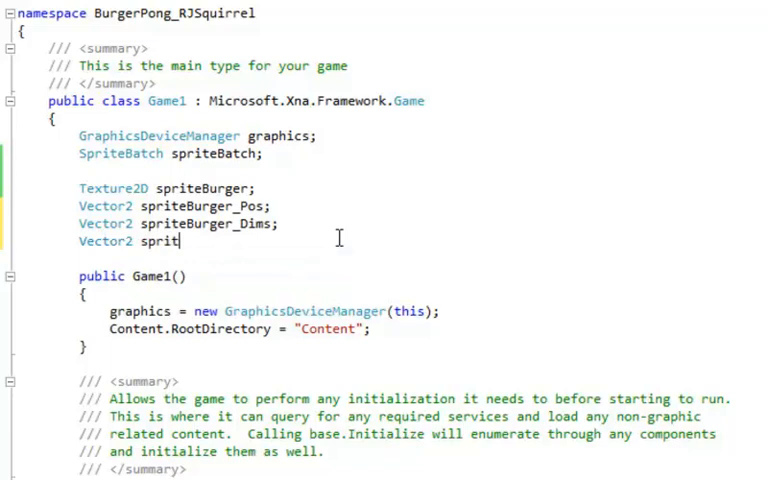
type("eBurger")
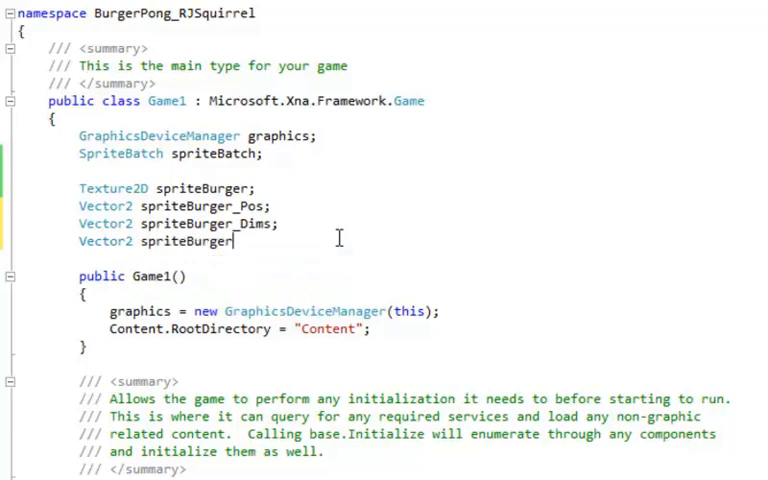
type("_Speed")
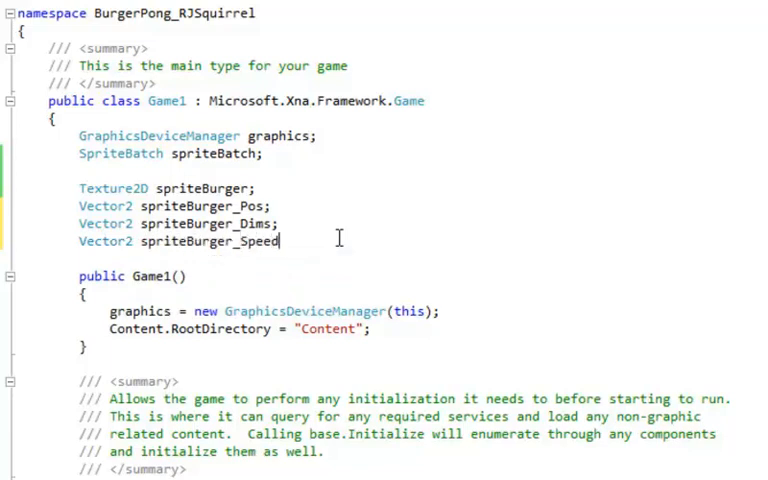
type(";")
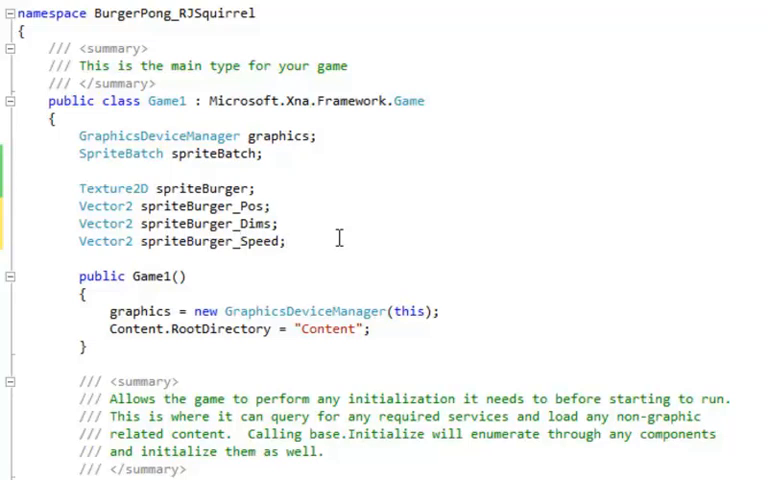
In Initialize, assign spriteBurger_Speed.X = 1 and spriteBurger_Speed.Y = -1.
scroll("down", 3)
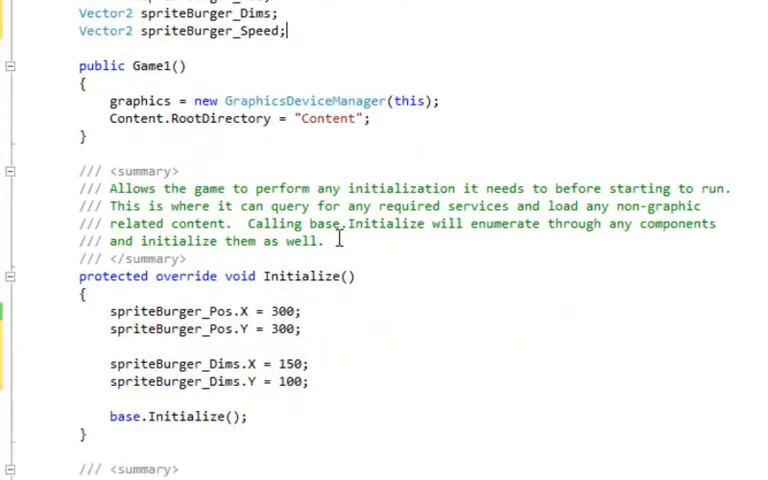
scroll("down", 3)
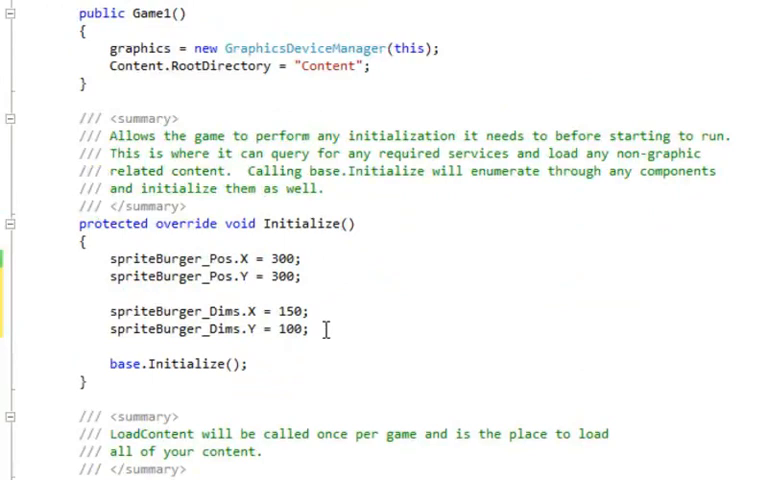
type("spriteBurger_Speed")
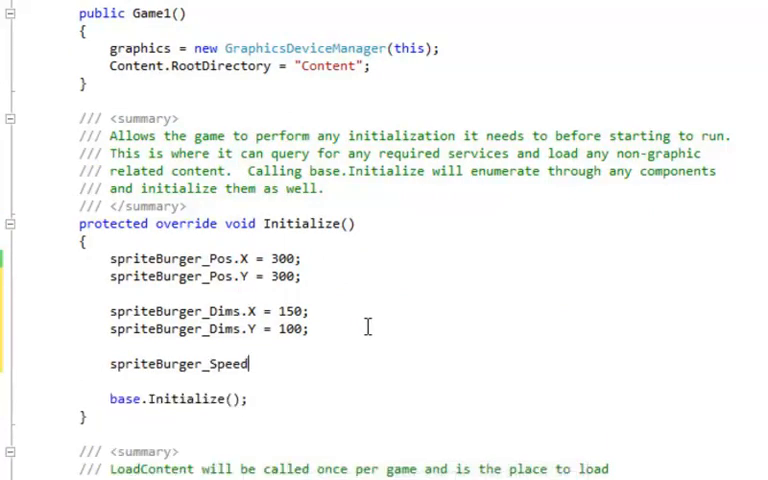
type(".X")
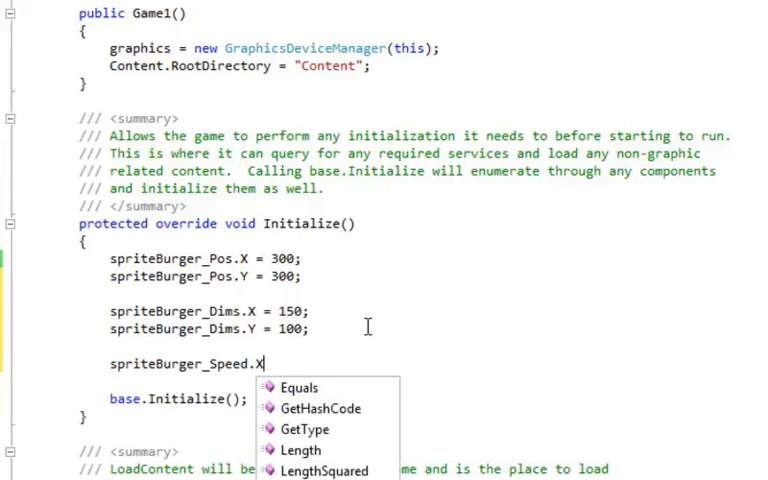
type("= 1")
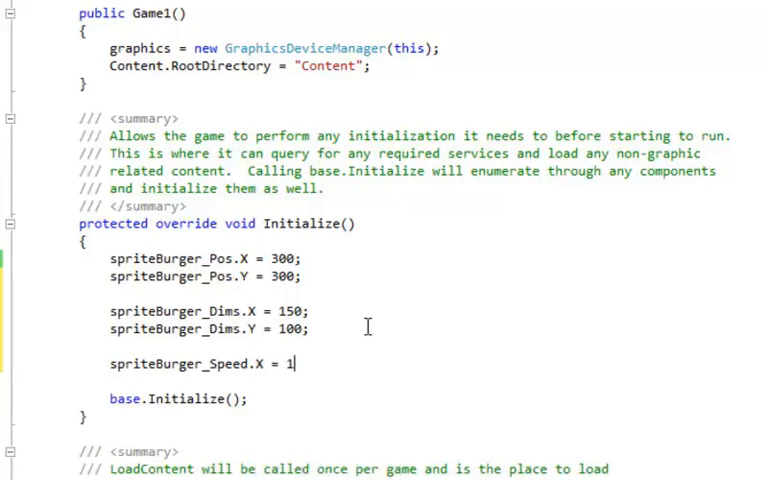
type("spriteBurger_Speed")
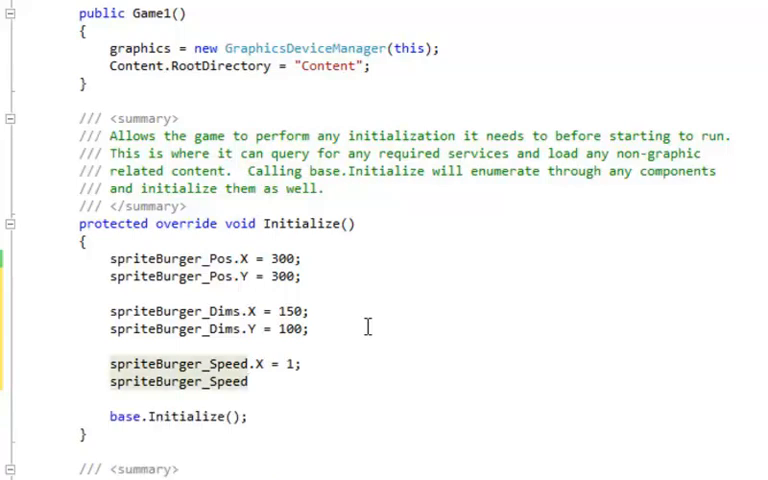
type(".Y")
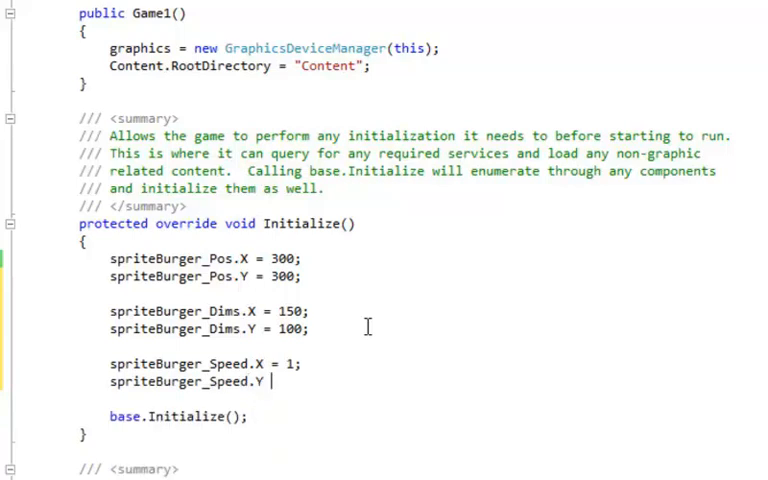
type("= -1;")
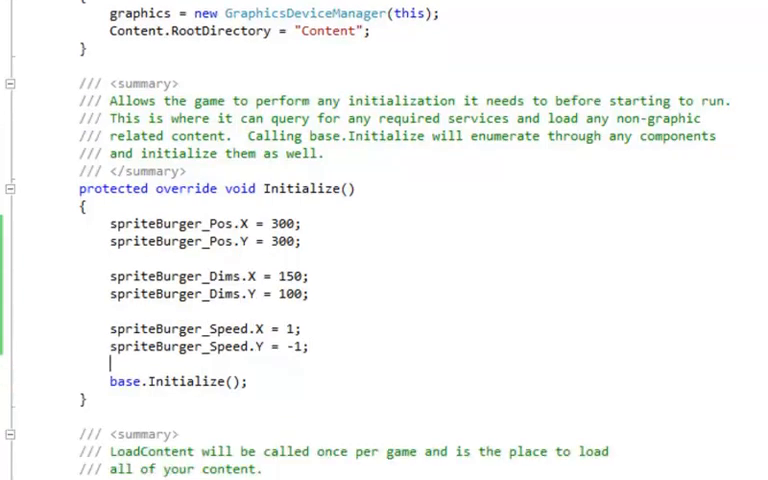
scroll("down", 3)
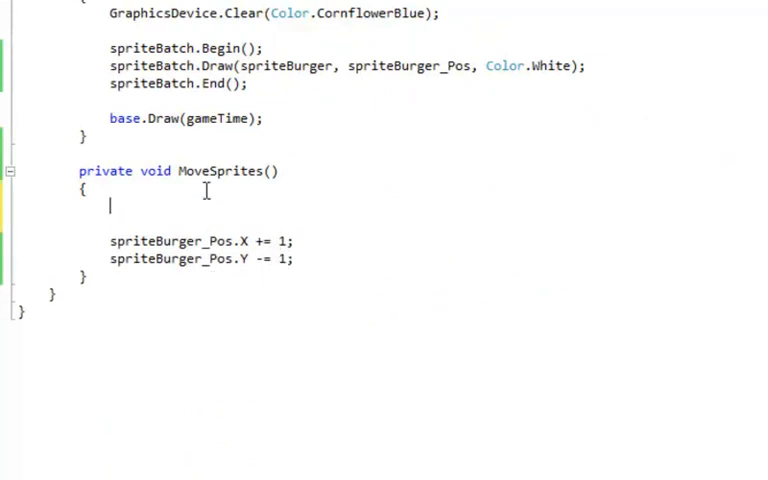
Write if (spriteBurger_Pos.X <= 0) spriteBurger_Speed.X = 1; at the top of MoveSprites.
type("i")
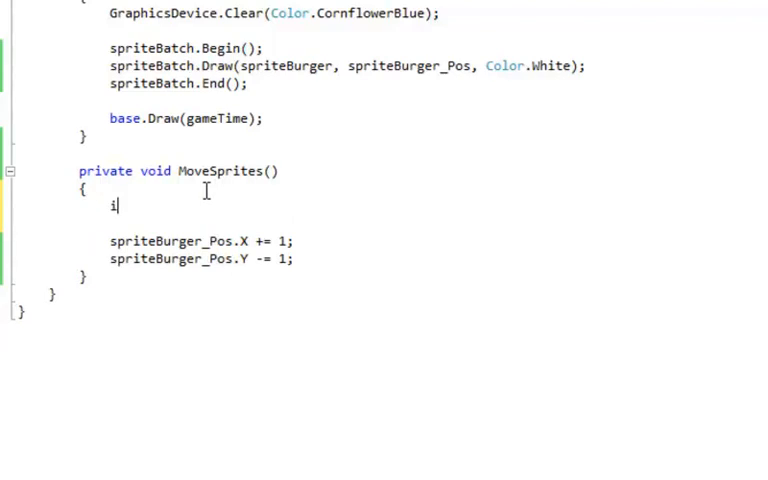
type("f(")
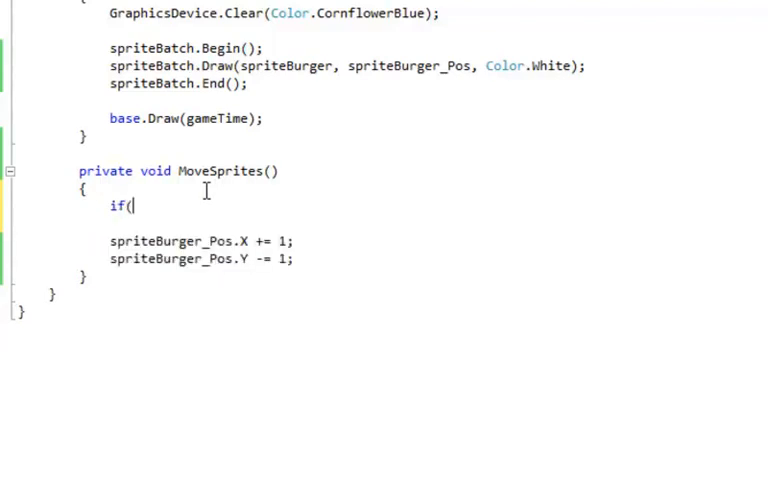
type("spriteBurger_Pos.")
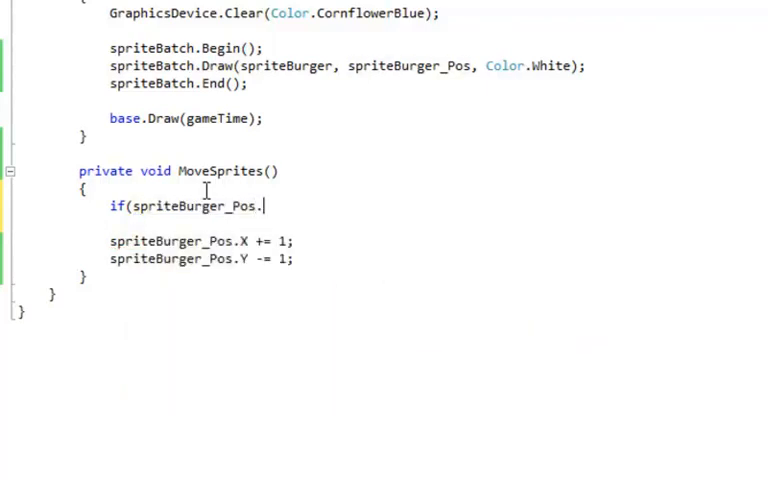
type("X <=")
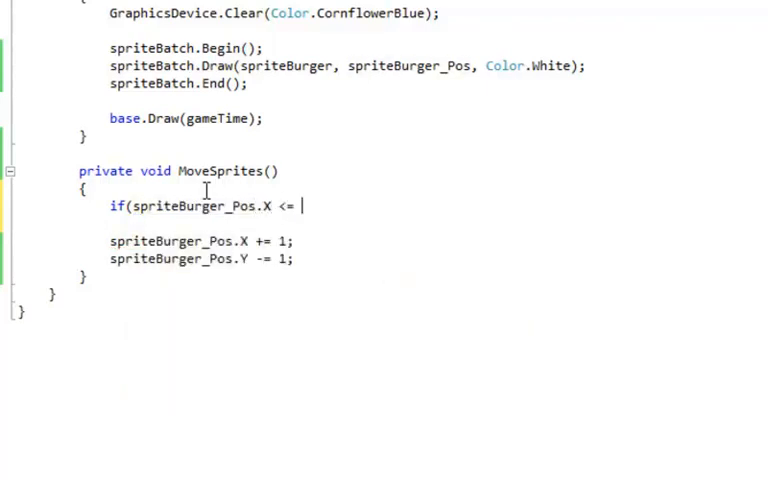
type("0")
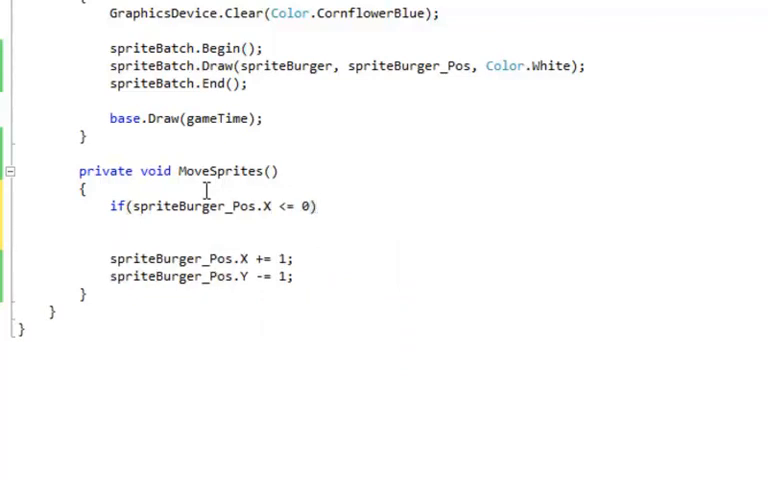
type("spriteBurger_Speed")
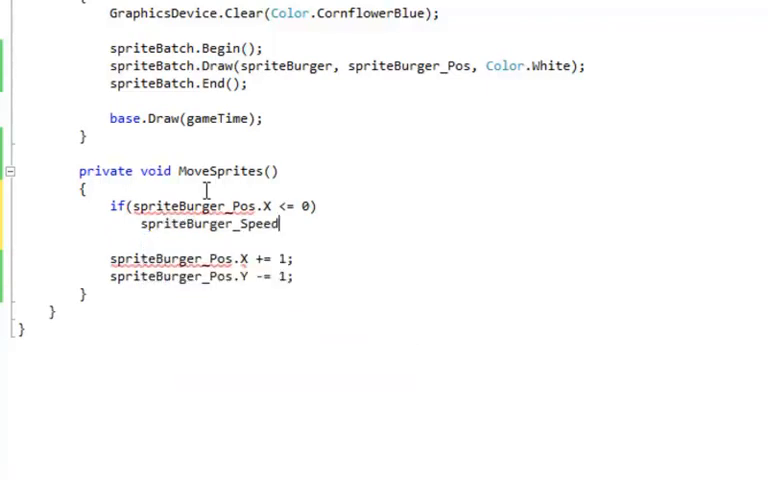
type(".X")
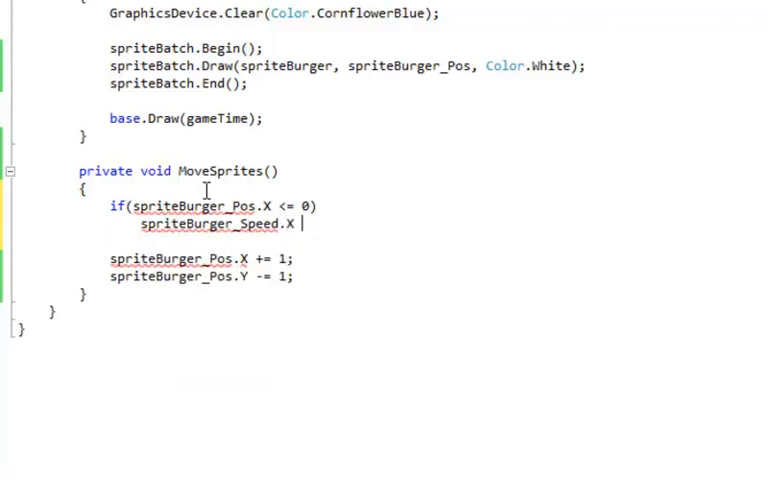
type("=")
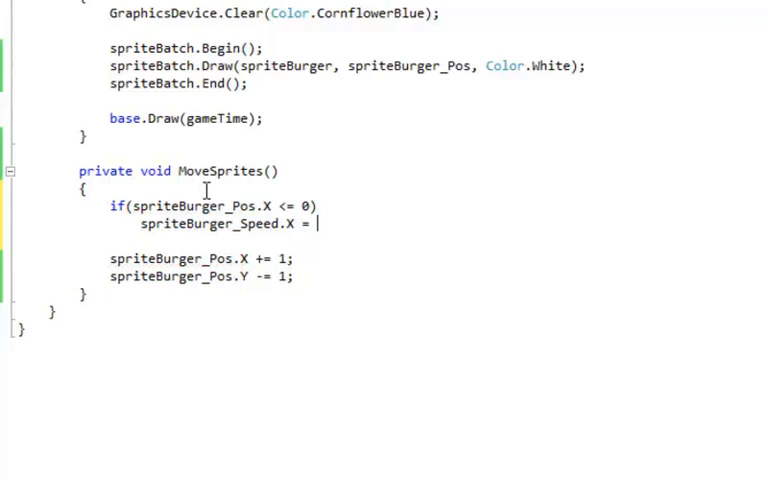
type("1;")
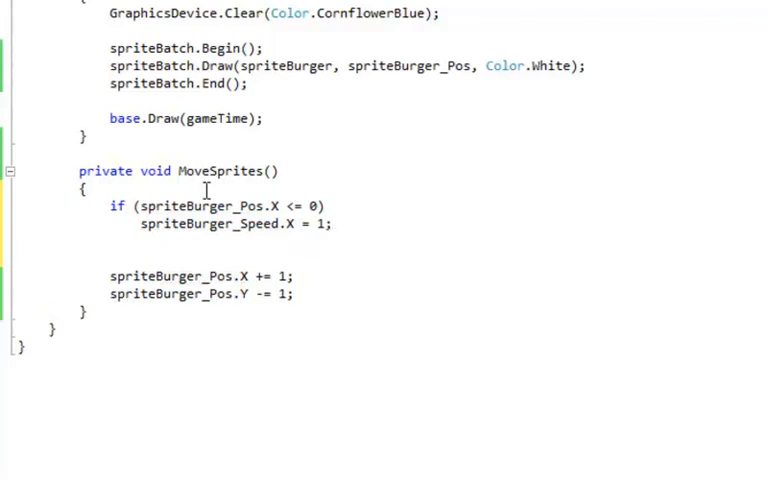
type("if")
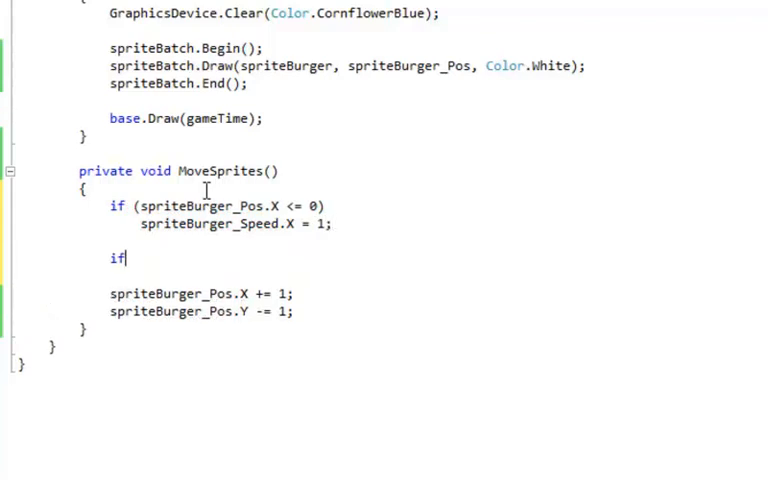
Write if (spriteBurger_Pos.Y <= 0) spriteBurger_Speed.Y = 1; as the second edge test.
type("(s")
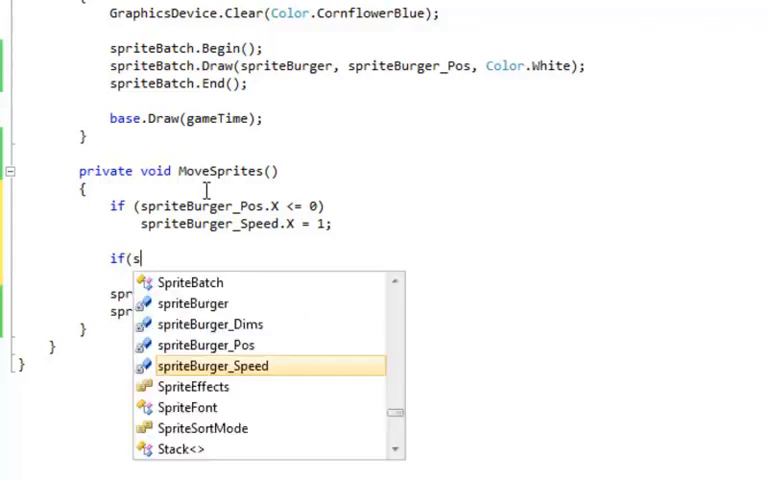
type("priteBurger_Pos")
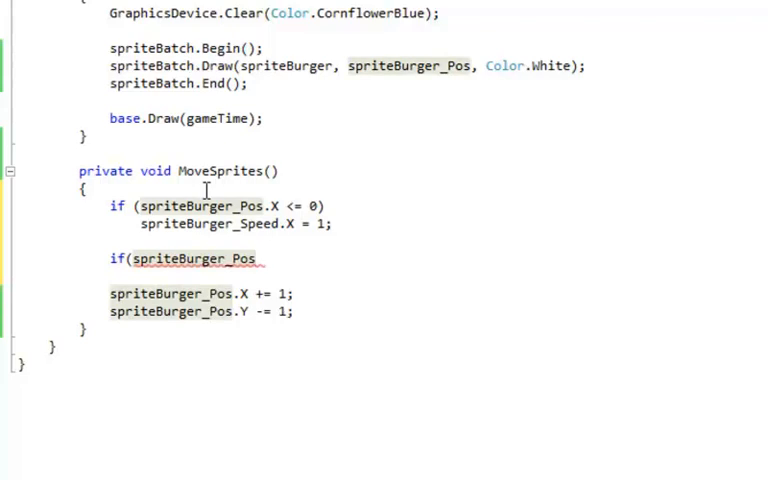
type(".Y")
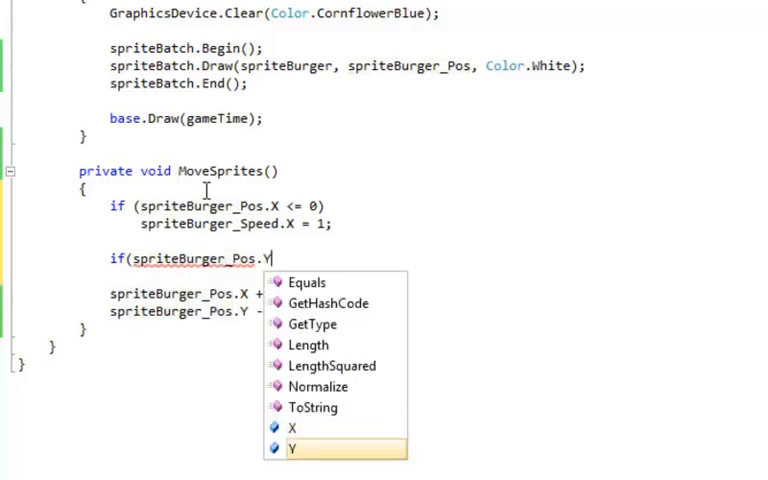
type("<")
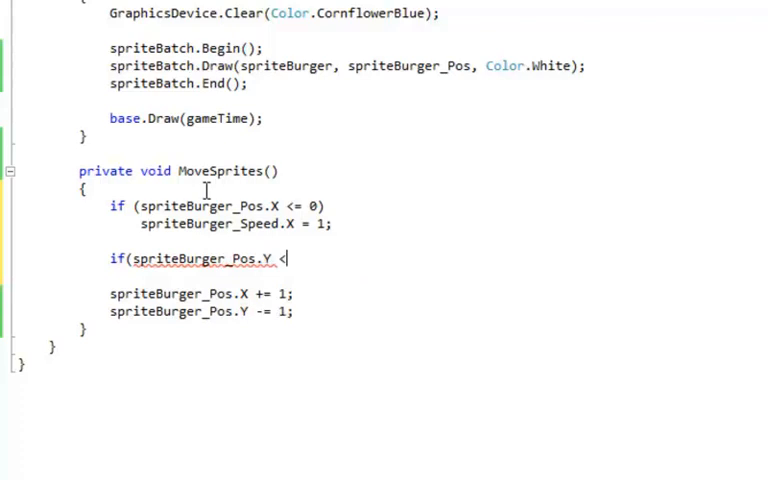
type("= 0")
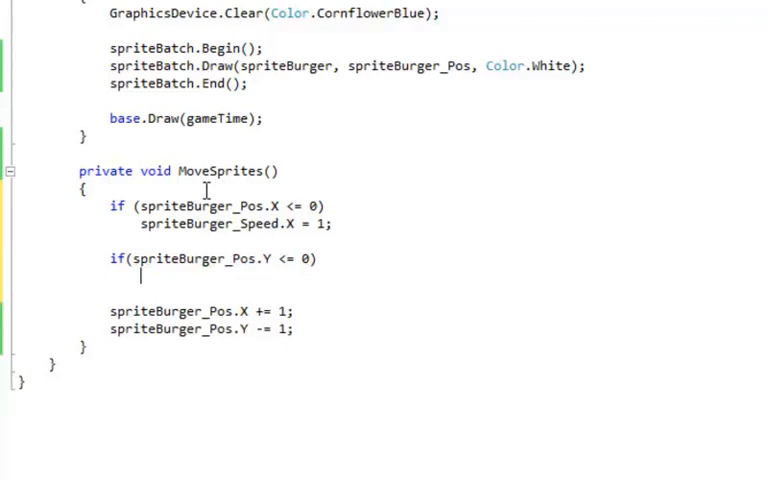
type("spriteBurger_Speed")
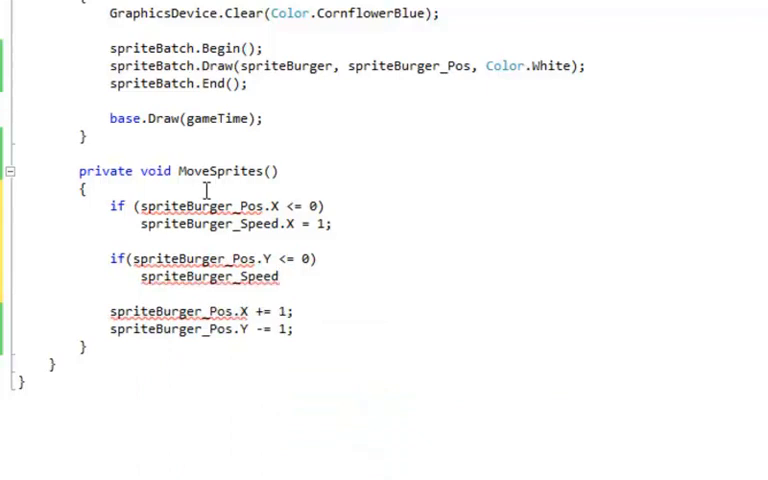
type(".Y =")
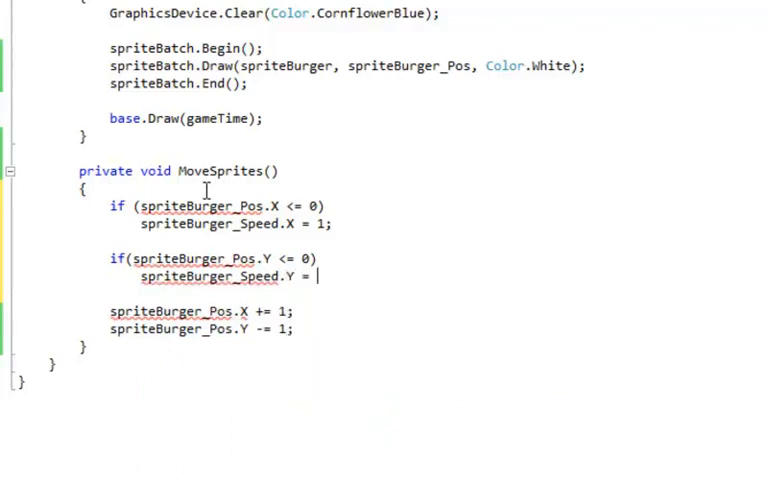
type("1;")
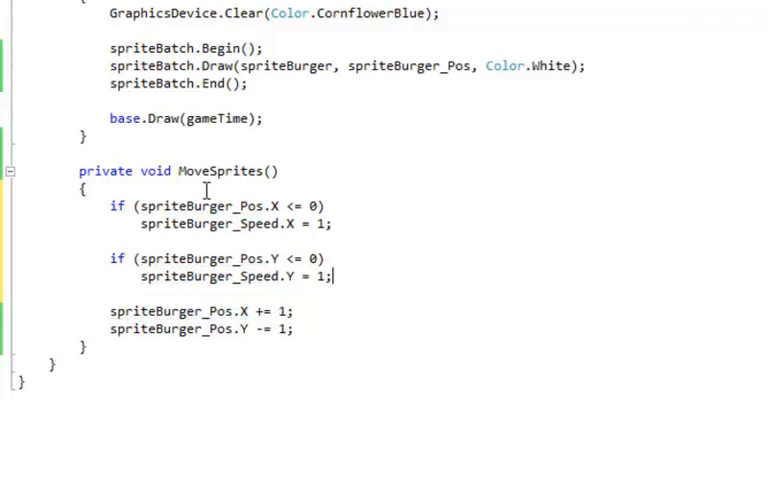
key("enter")
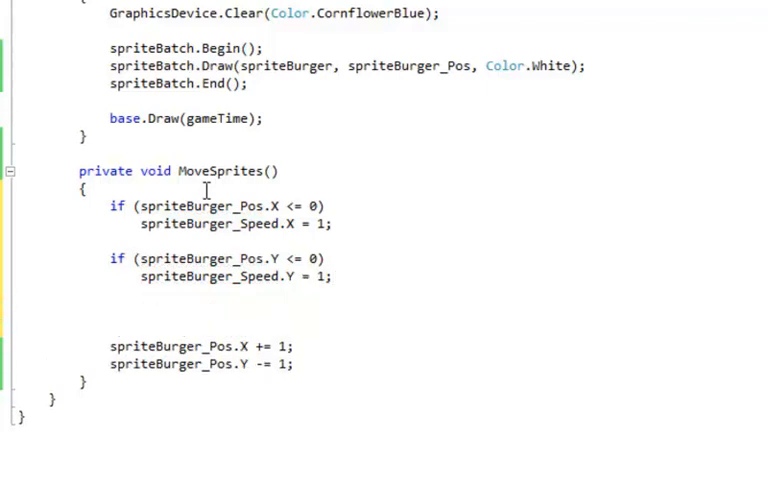
Write the right-edge test setting spriteBurger_Speed.X = -1 when Pos.X + Dims.X >= Window.ClientBounds.Width.
type("if(")
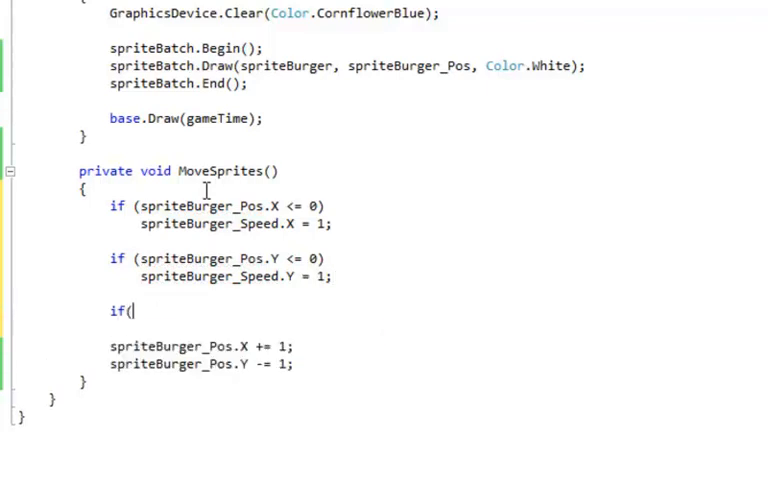
type("spr")
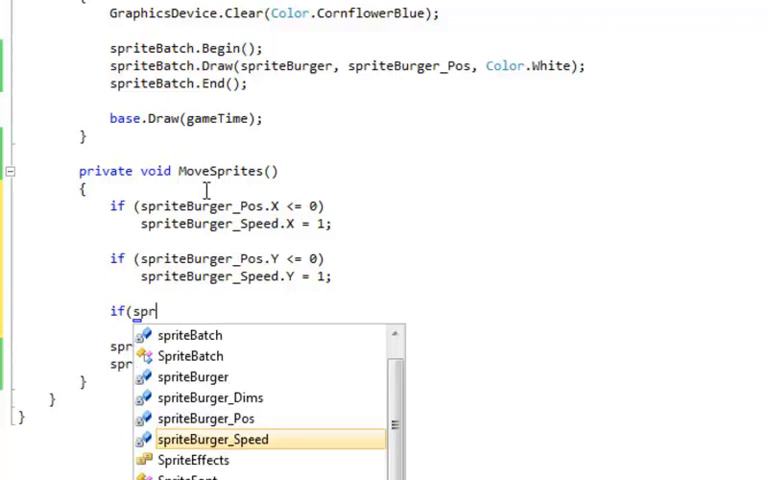
mouse_move(204, 418)
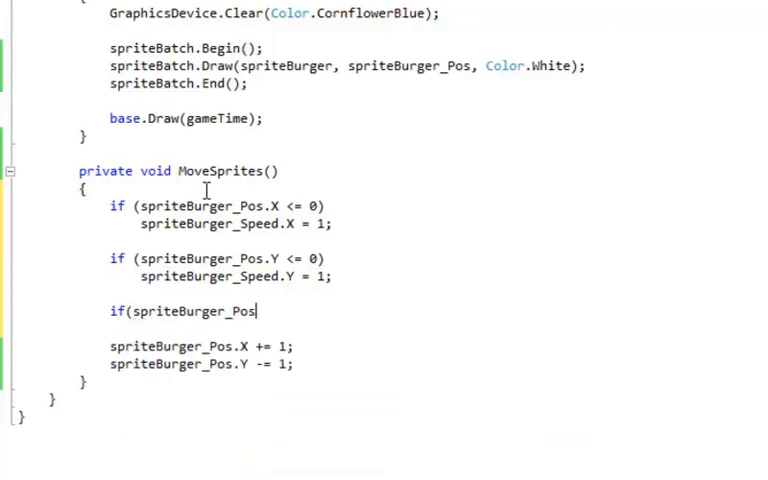
type(".X +")
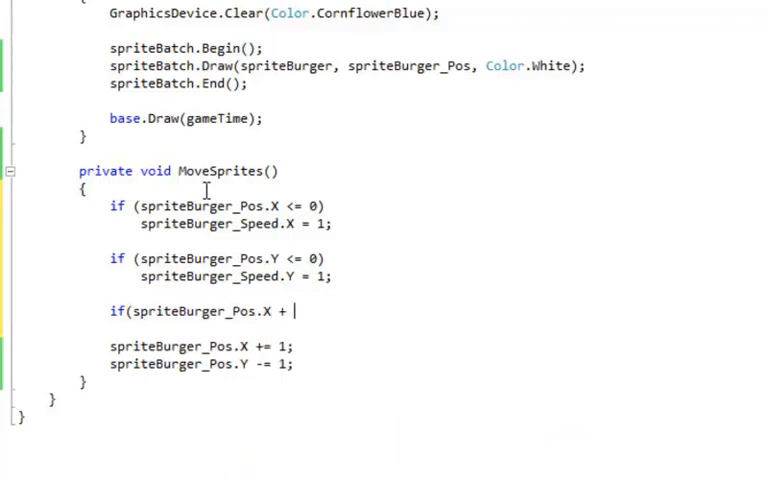
type("s")
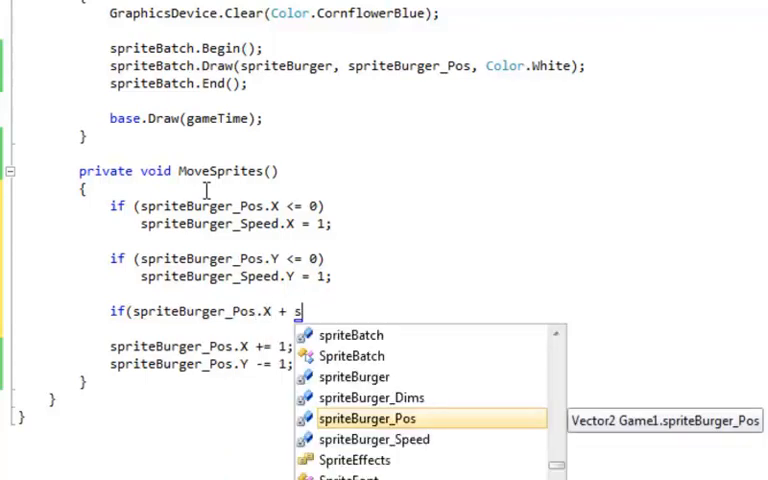
type("priteBurger_Dims")
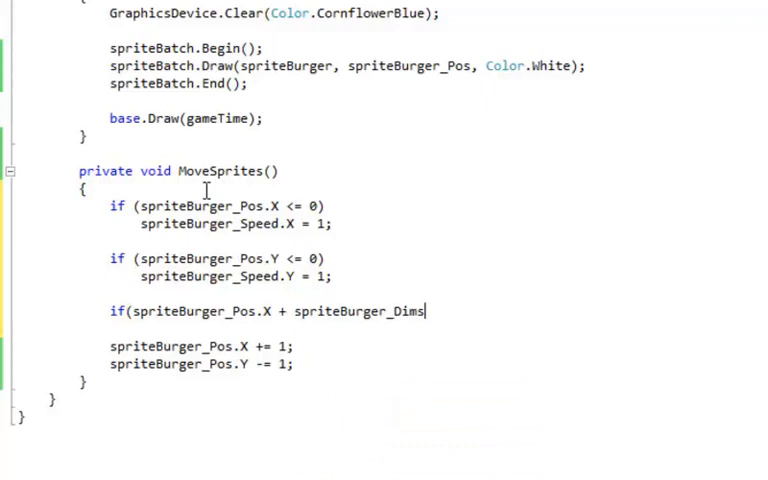
type(".X >=")
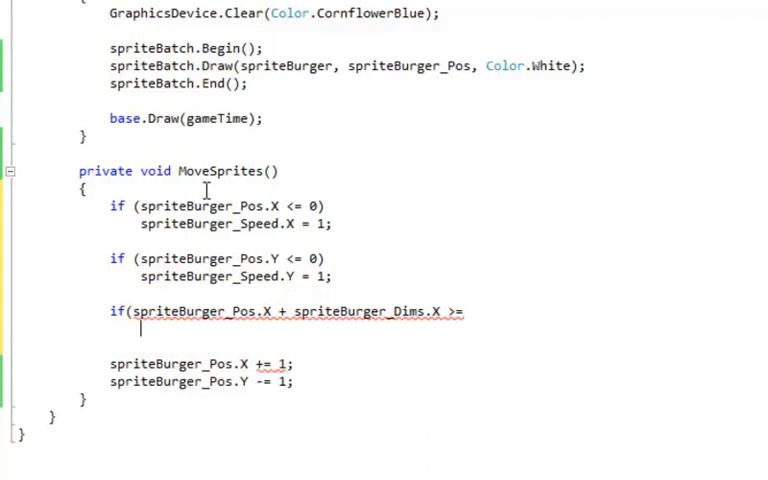
type("Window.ClientBounds.Width")
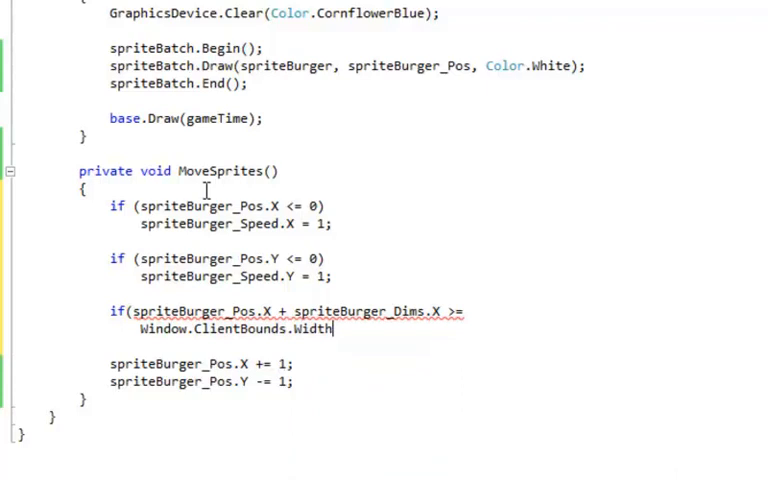
type(")")
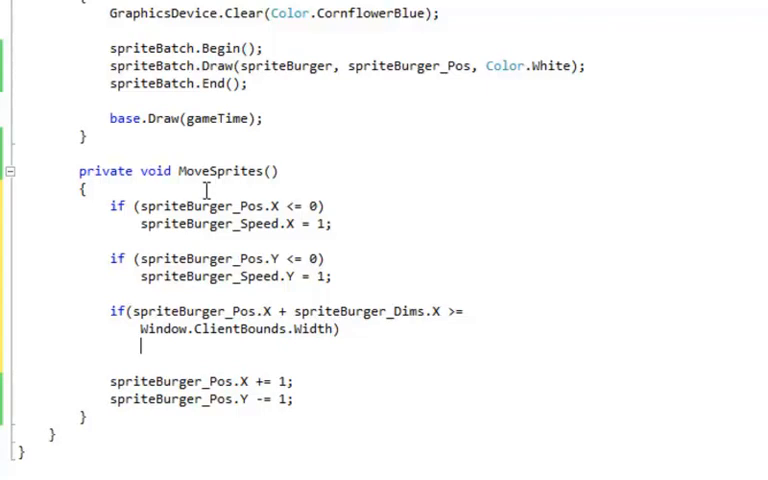
type("s")
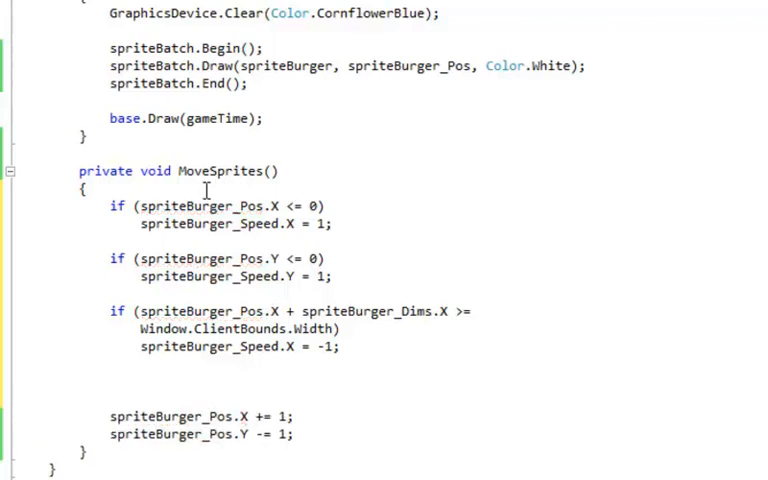
type("if(")
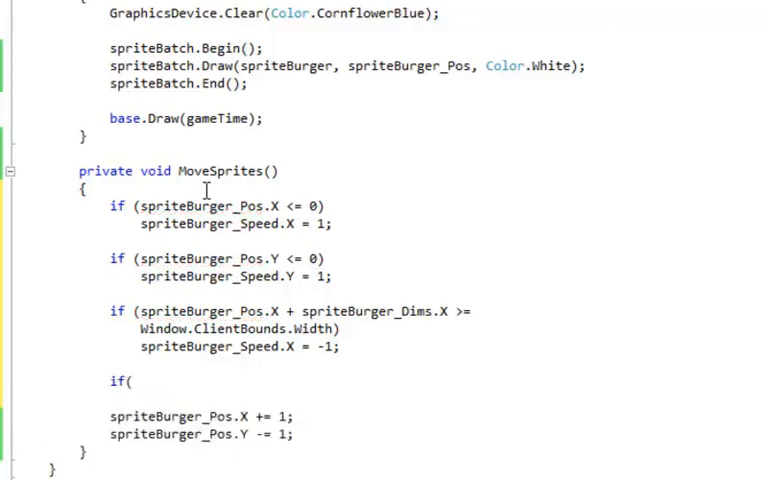
Write the bottom-edge test setting spriteBurger_Speed.Y = -1 when Pos.Y + Dims.Y >= Window.ClientBounds.Height.
type("spriteBurger_Pos.Y +")
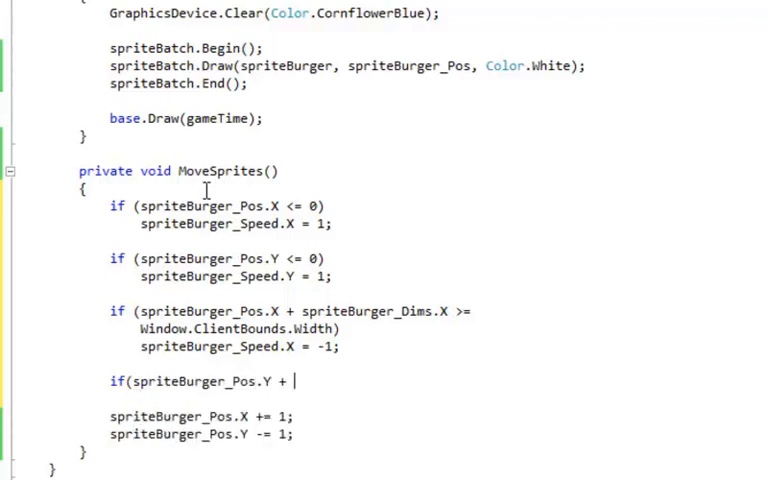
type("spriteBurger_Dims")
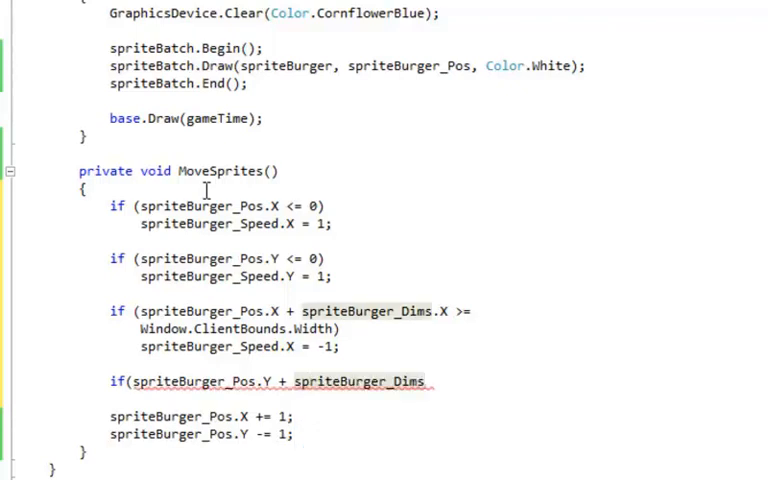
type(".Y")
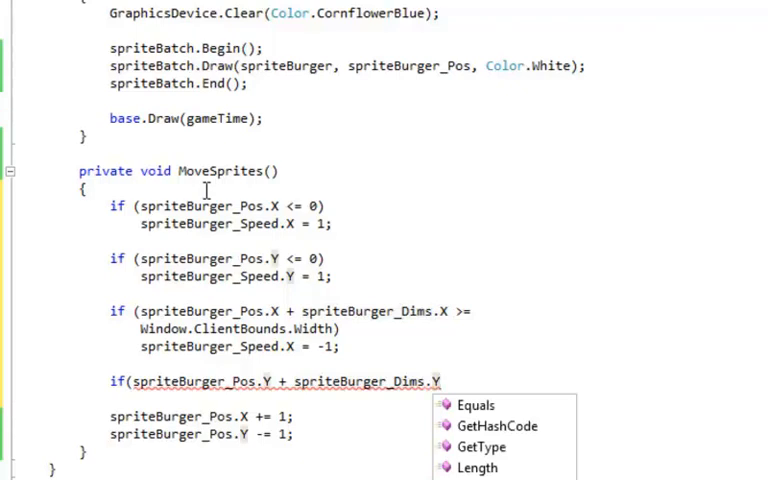
type(">")
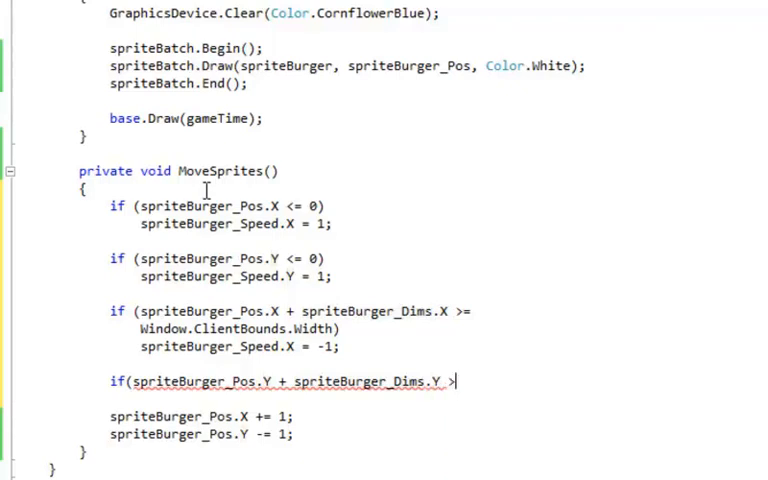
type("=")
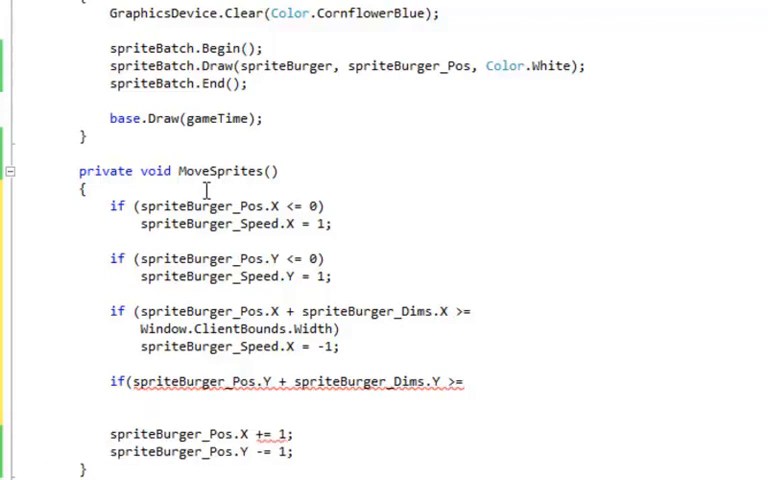
type("Window.ClientBounds.Height)")
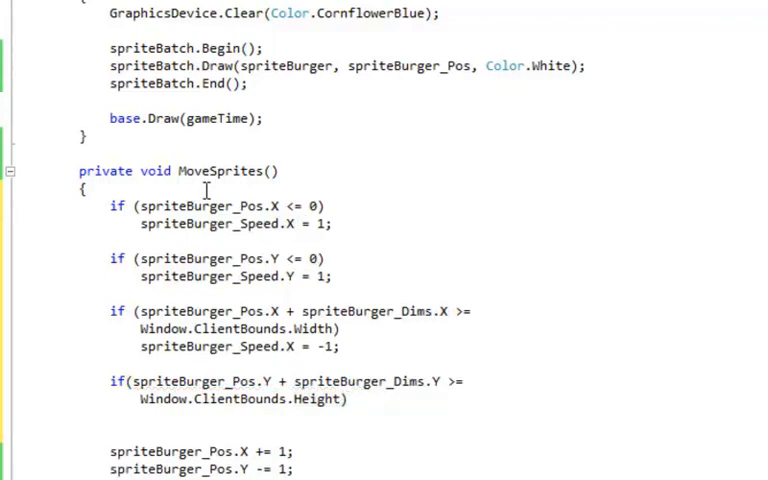
type("spriteBurger_Speed.Y = -1;")
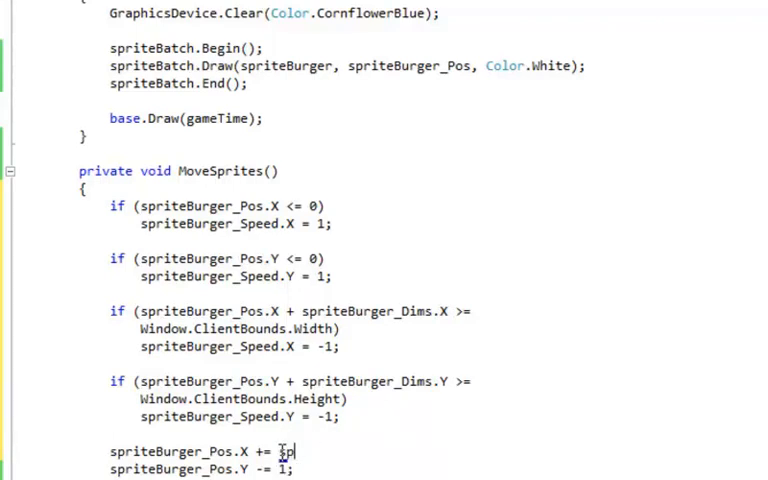
Make the position lines add spriteBurger_Speed.X and spriteBurger_Speed.Y instead of 1.
type("rite")
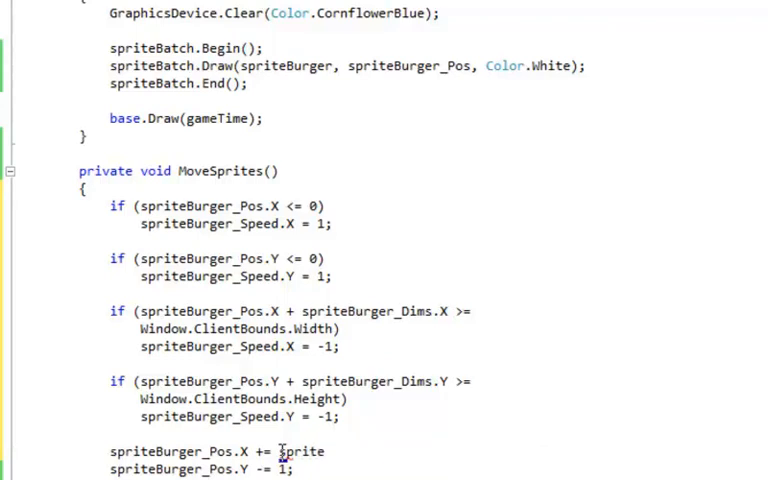
type("Burger")
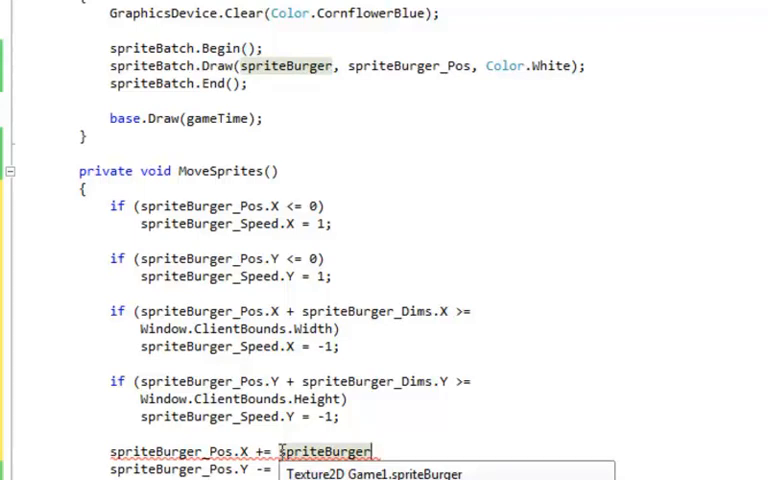
type("_Speed.X;")
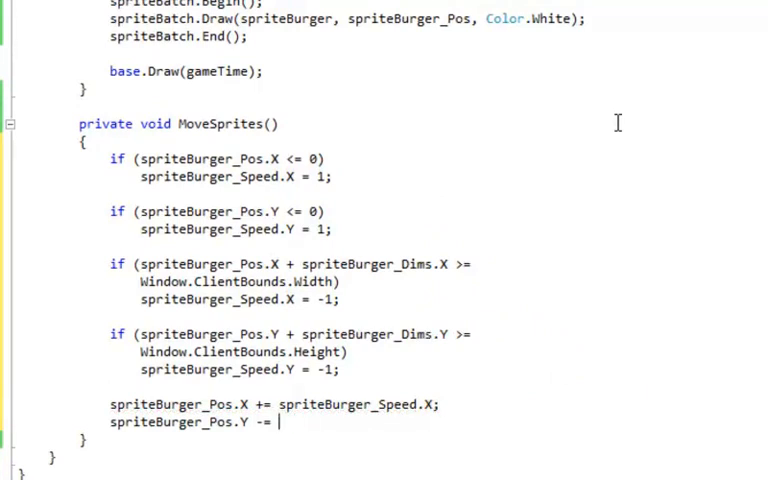
type("spriteBurger_Speed")
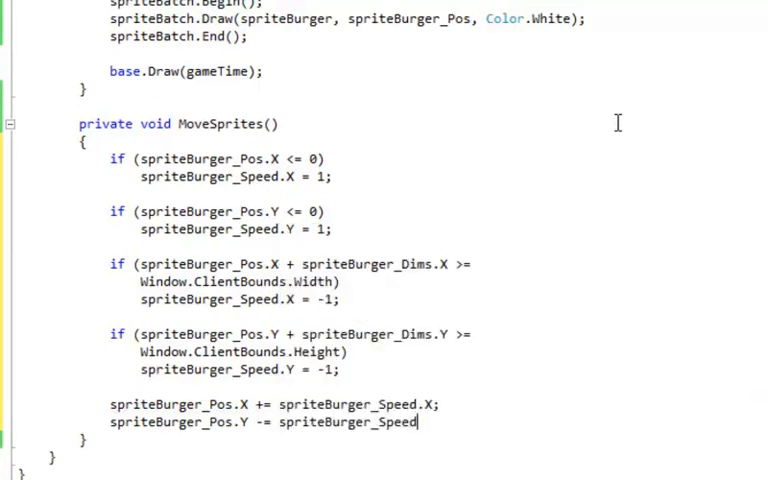
type(".Y")
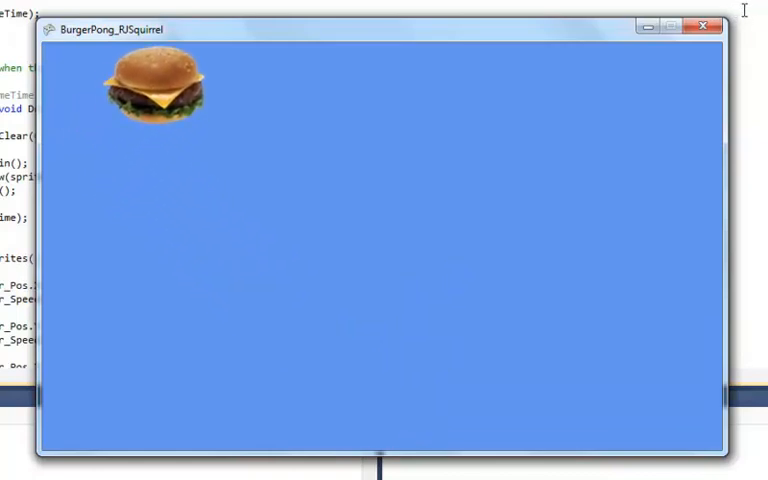
Switch back to the Visual Studio code while the BurgerPong window runs.
left_click(704, 28)
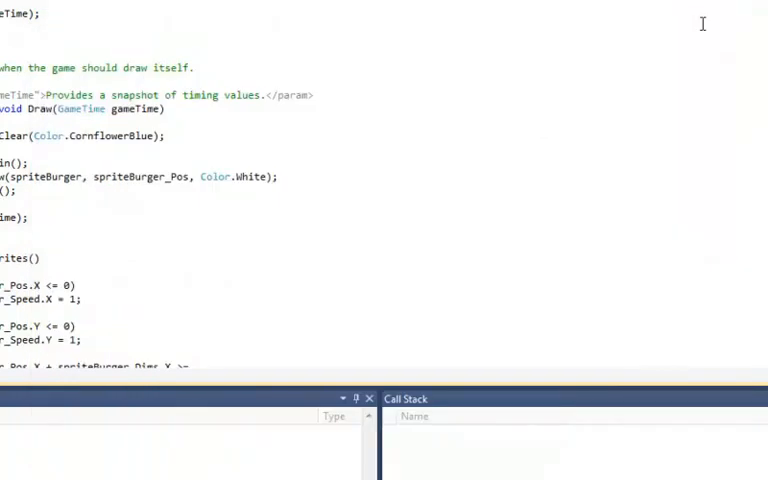